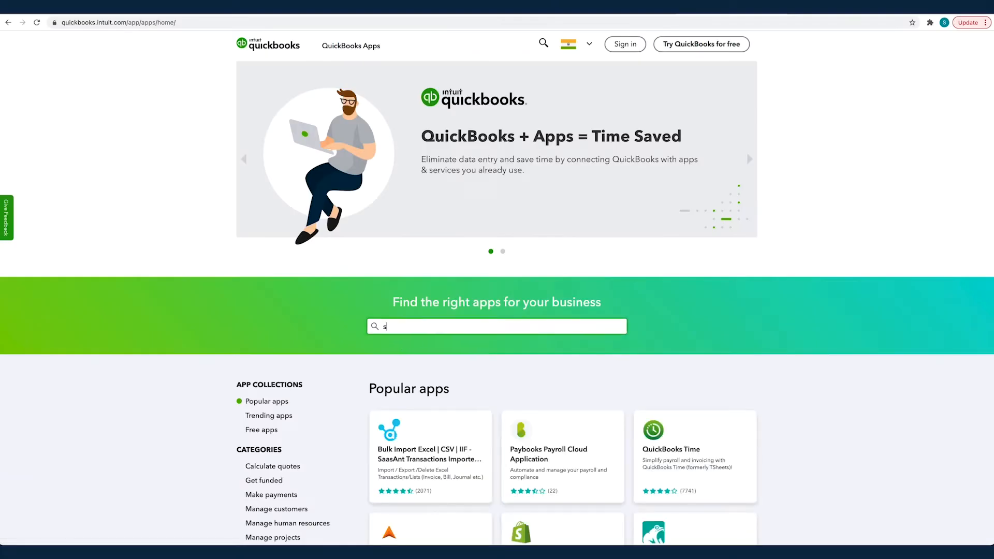
# Step: Search 'saasant transaction' and pick the SaaSant Transactions bulk import app
pyautogui.write('saasant transaction')
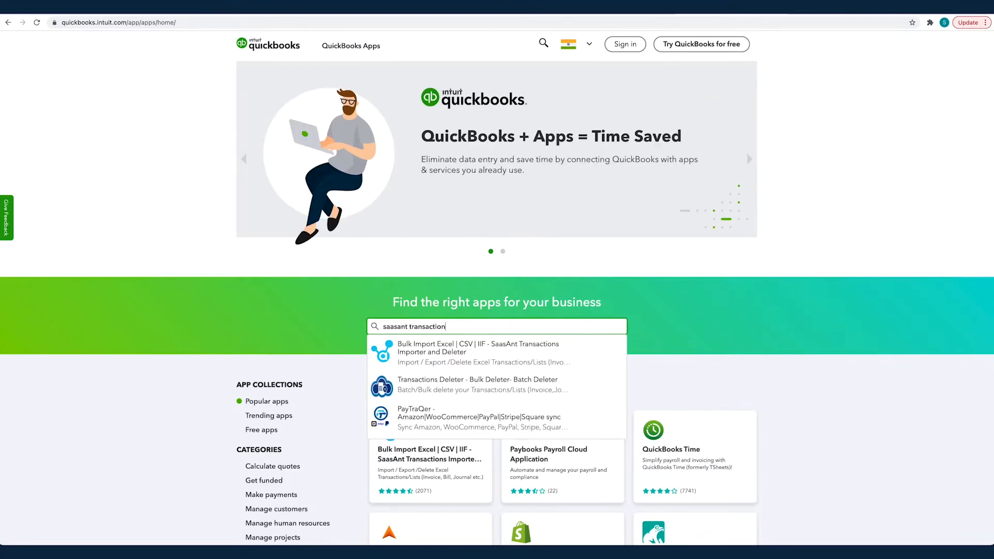
pyautogui.click(477, 348)
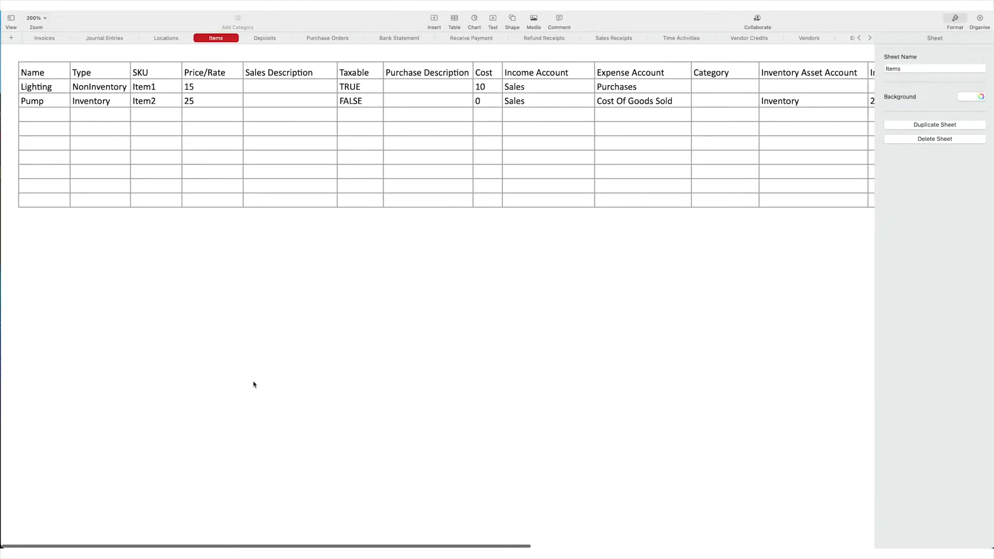
pyautogui.moveTo(559, 192)
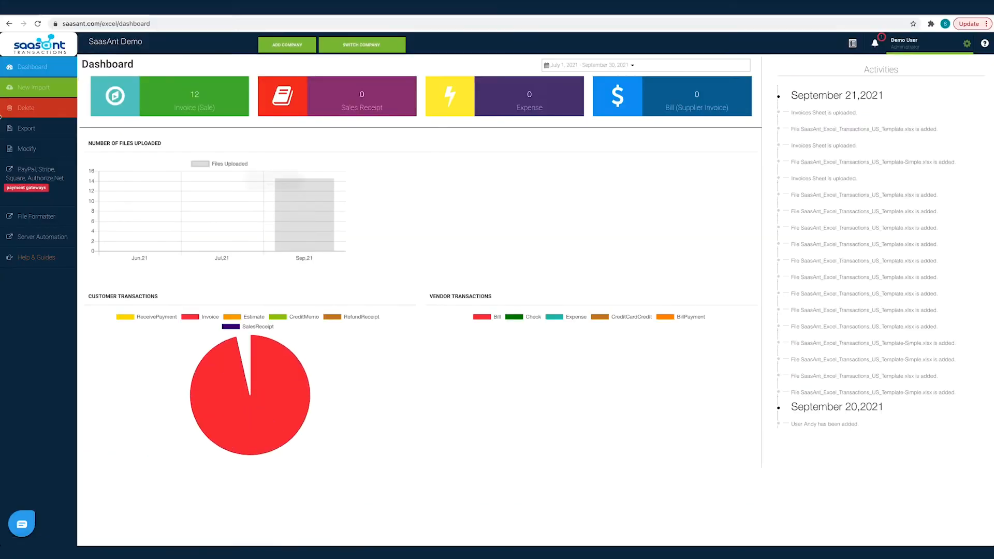
# Step: Start a new import and upload the SaaSant Excel template file
pyautogui.click(33, 87)
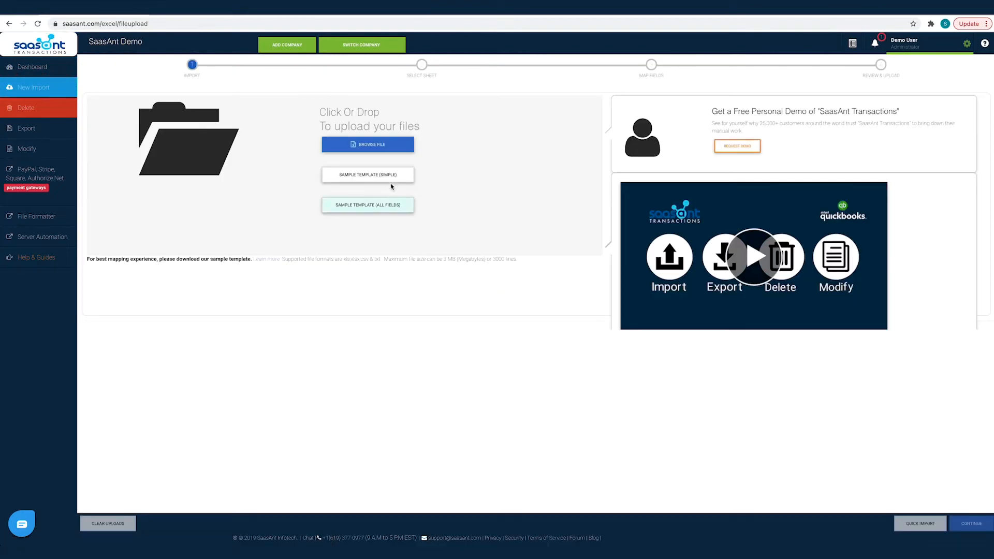
pyautogui.click(368, 144)
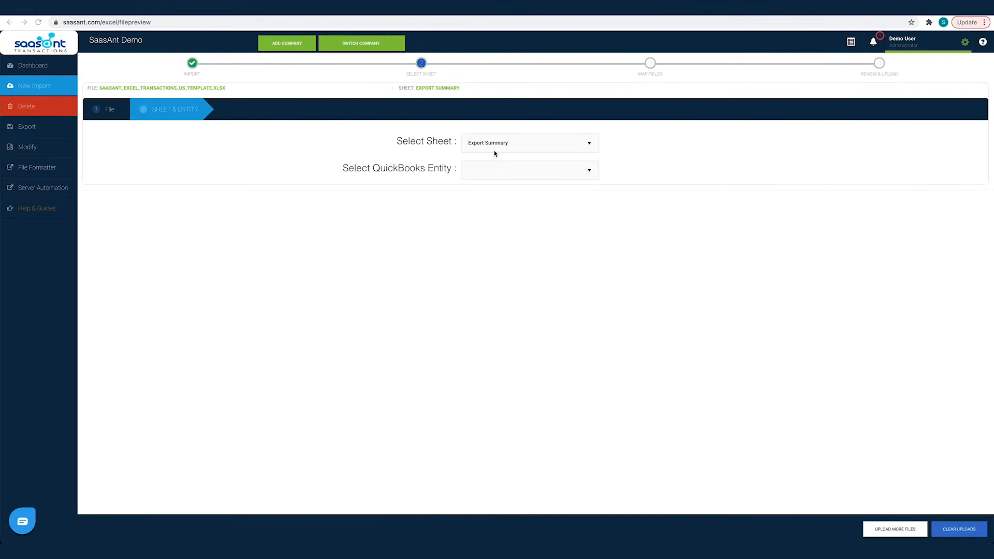
# Step: Pair the Items sheet with the QuickBooks Products/Services entity
pyautogui.click(529, 169)
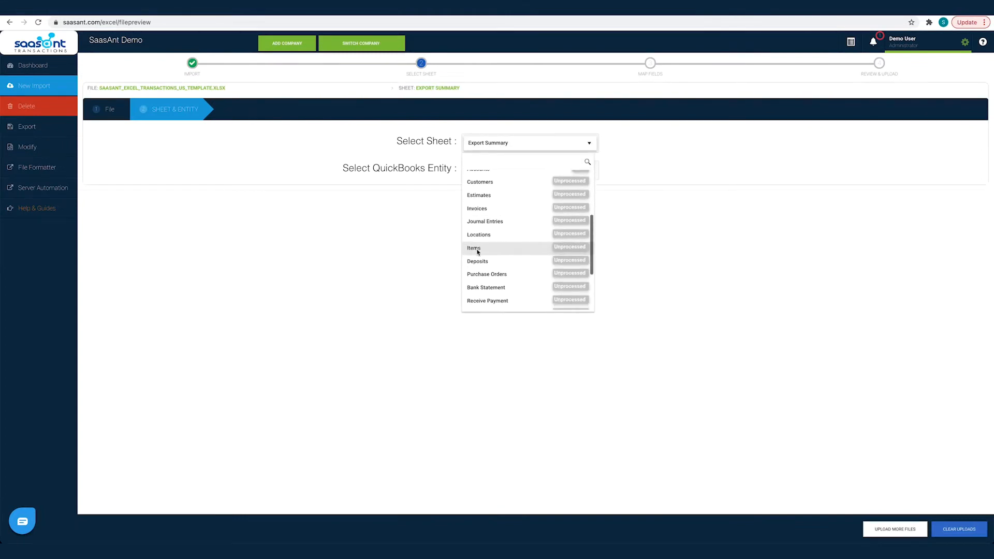
pyautogui.click(473, 247)
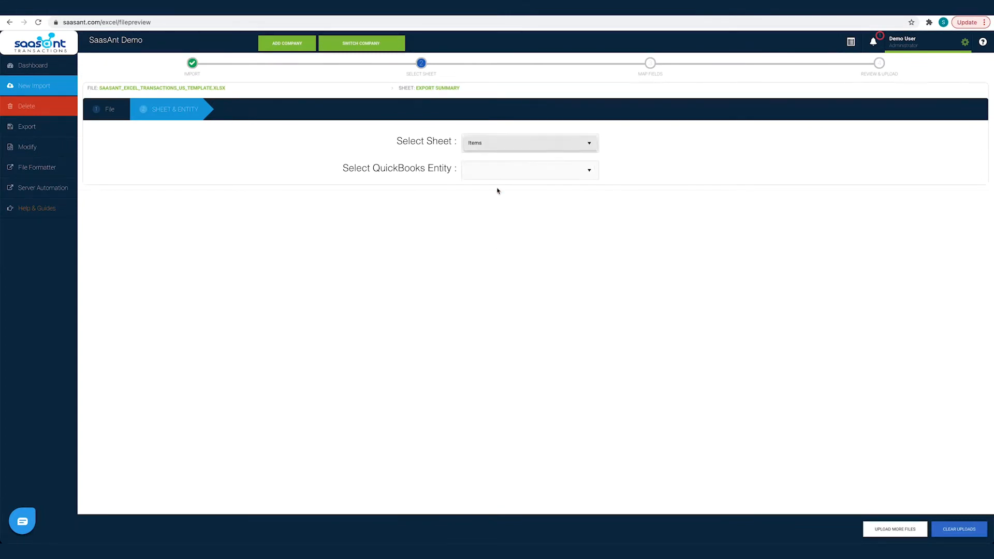
pyautogui.click(529, 169)
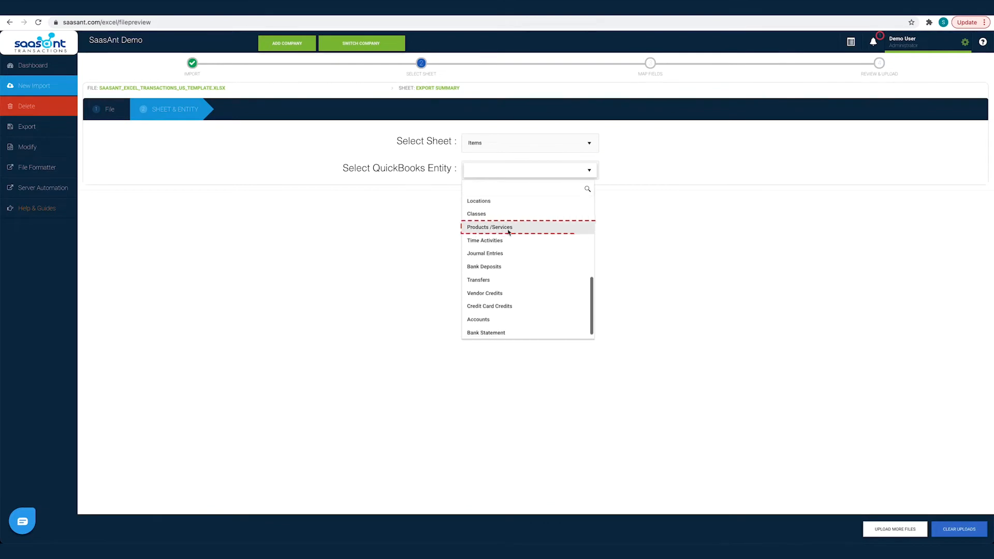
pyautogui.click(490, 226)
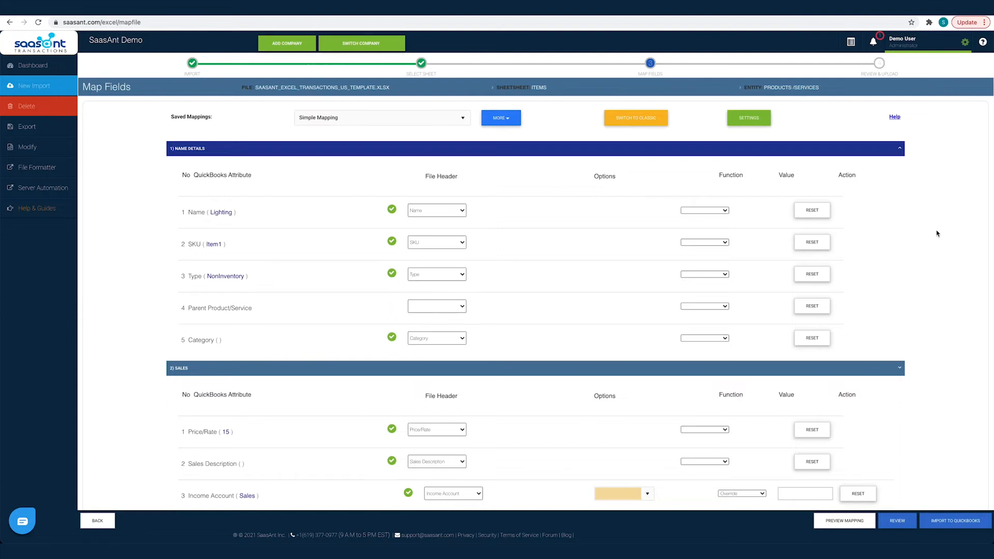
# Step: Review the auto-mapped item fields and preview their QuickBooks Online mapping
pyautogui.scroll(-3)
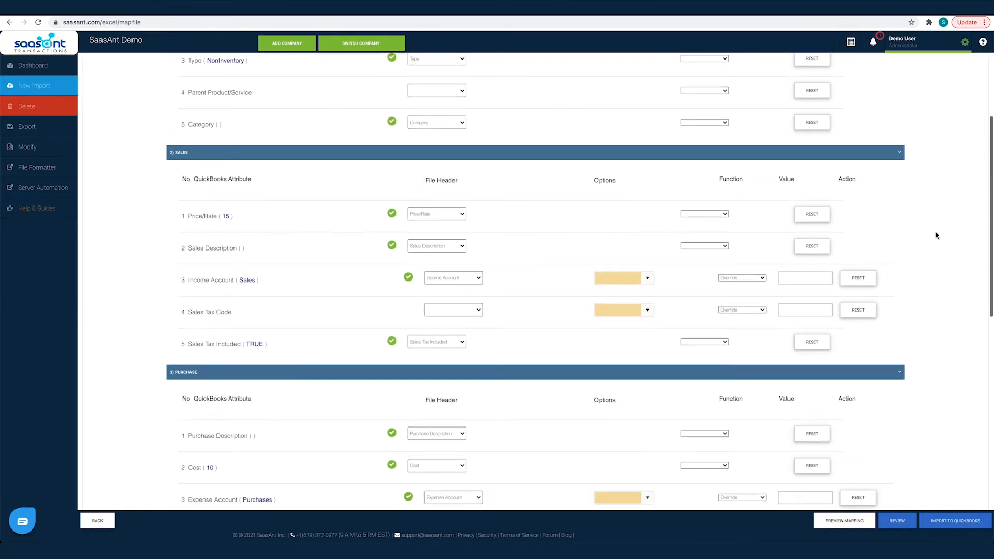
pyautogui.scroll(-3)
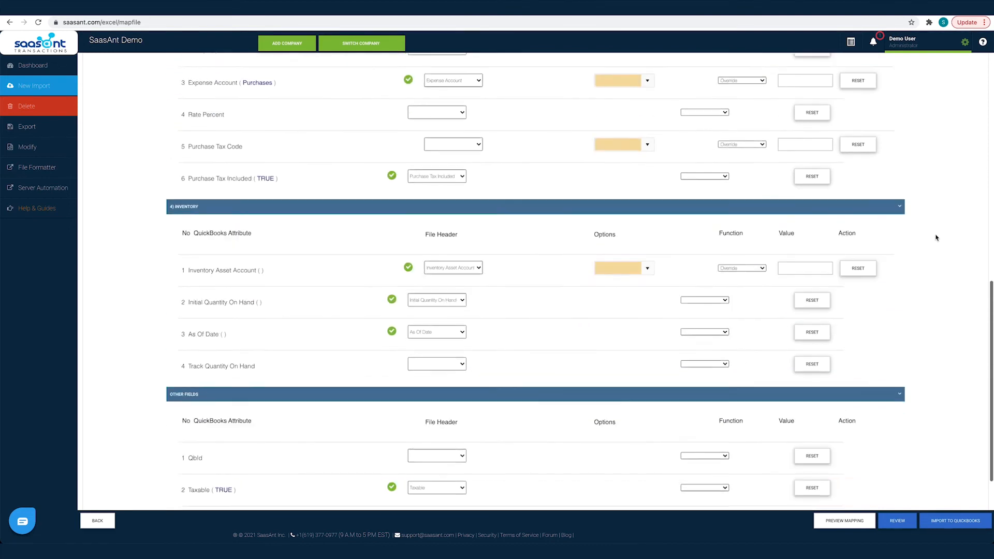
pyautogui.scroll(-3)
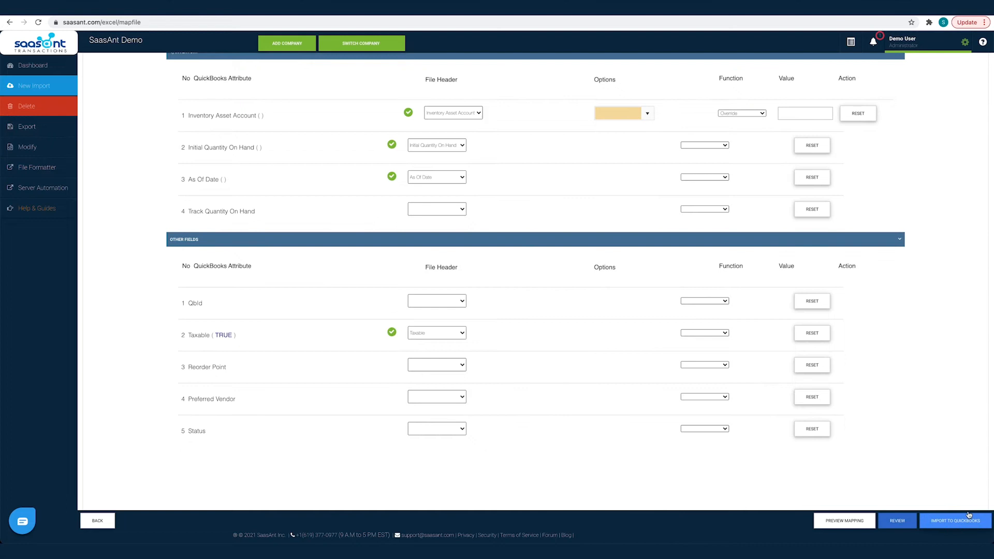
pyautogui.moveTo(958, 484)
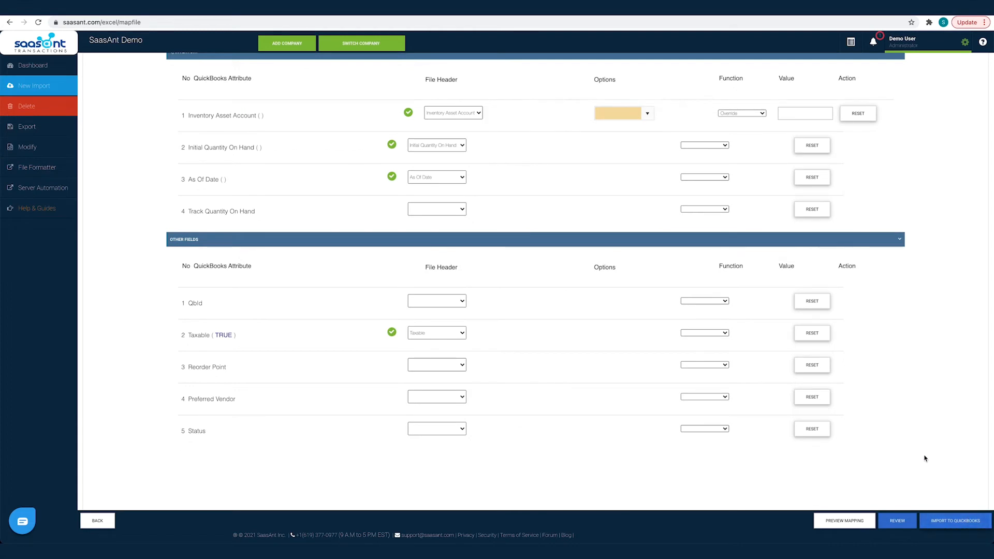
pyautogui.moveTo(911, 455)
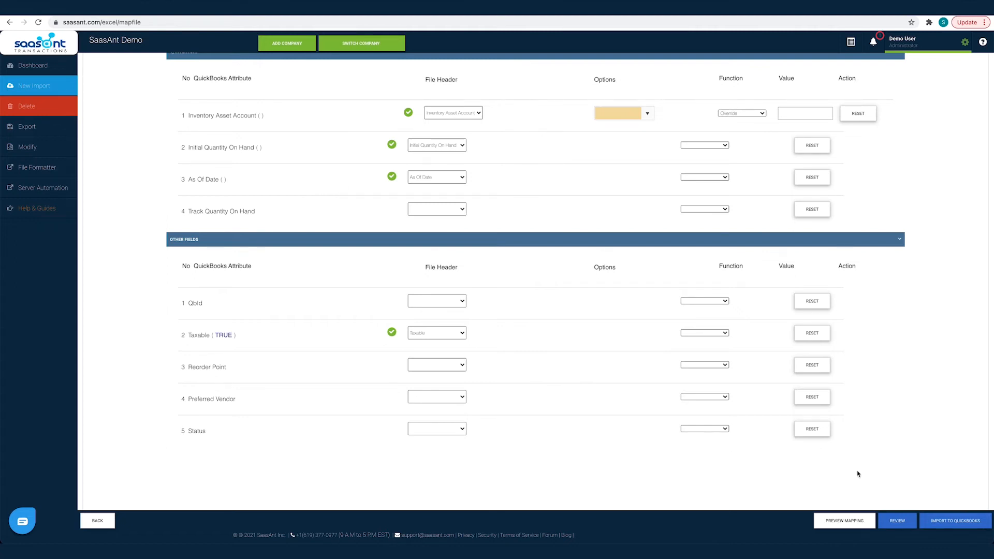
pyautogui.click(844, 521)
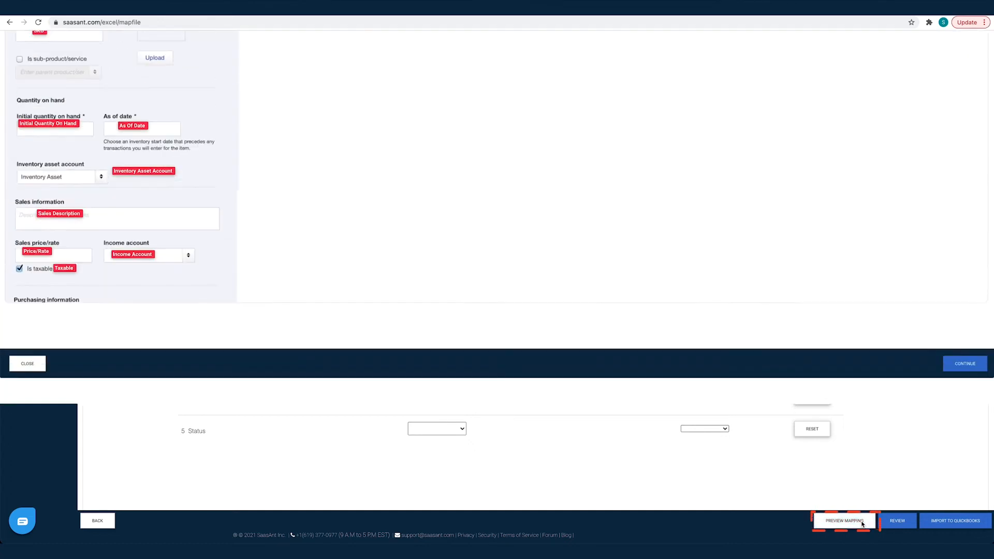
# Step: Close the field preview and move on to review the Lighting and Pump rows
pyautogui.click(844, 520)
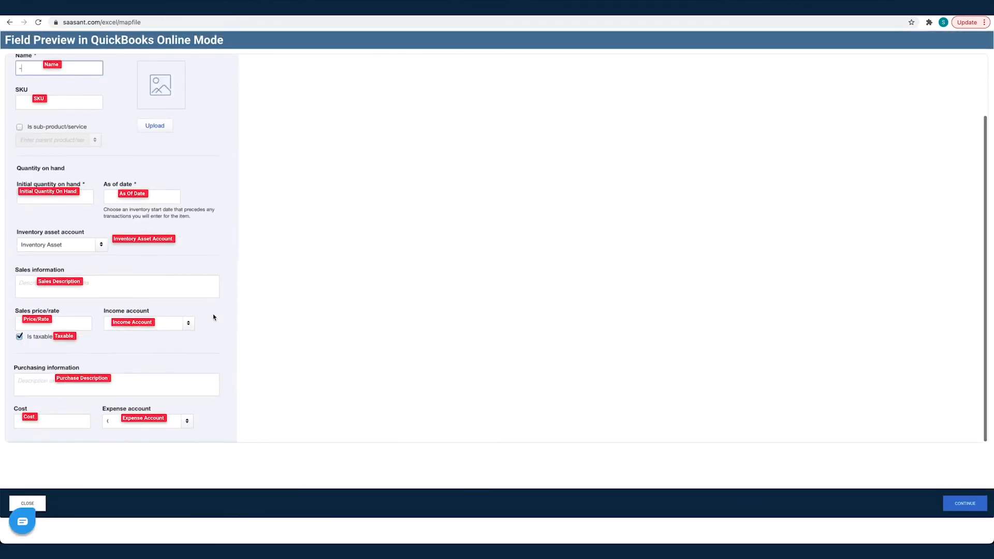
pyautogui.moveTo(244, 341)
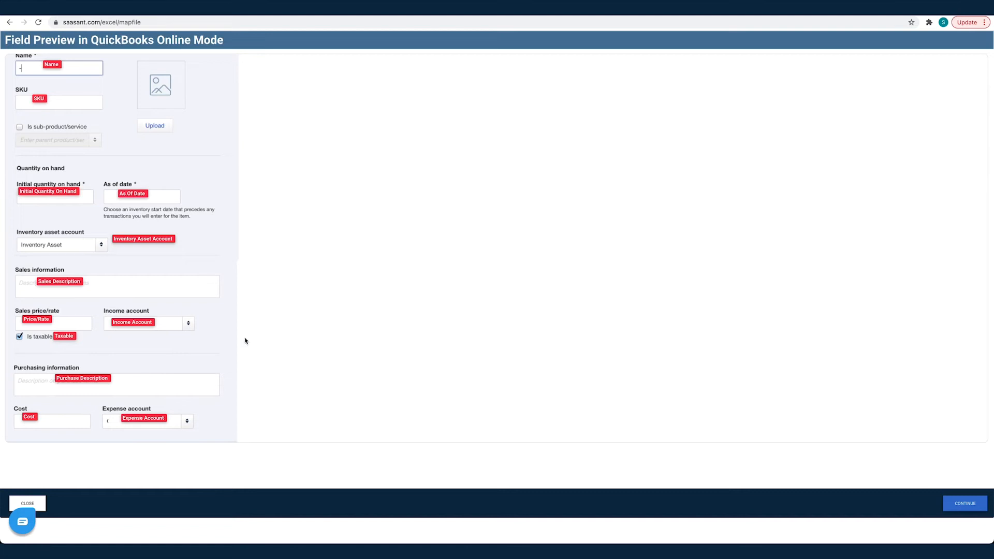
pyautogui.moveTo(773, 432)
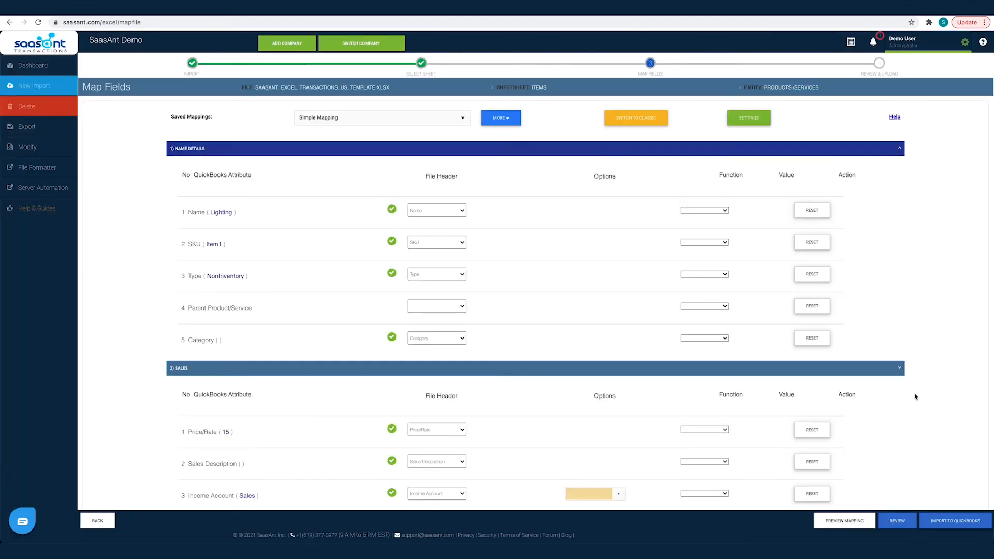
pyautogui.scroll(-3)
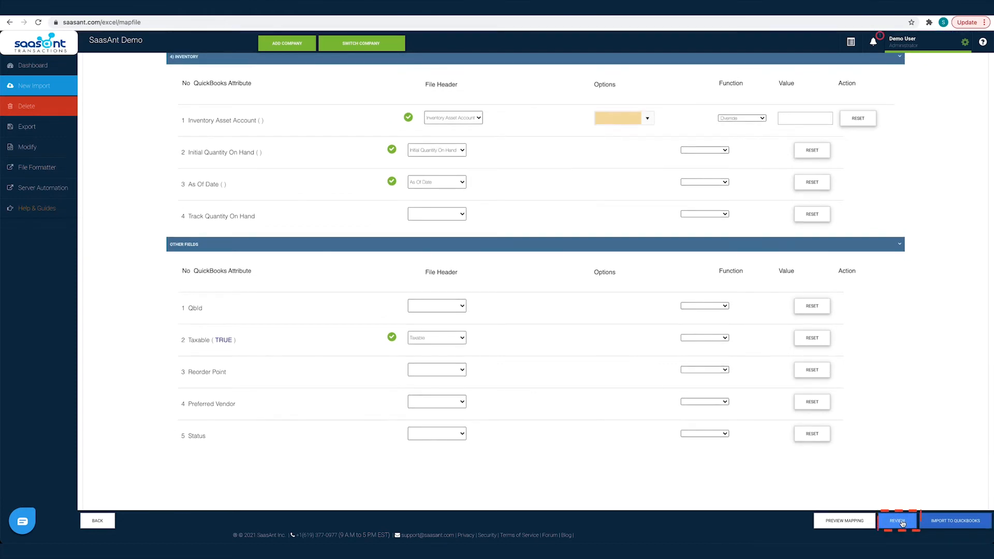
pyautogui.click(896, 521)
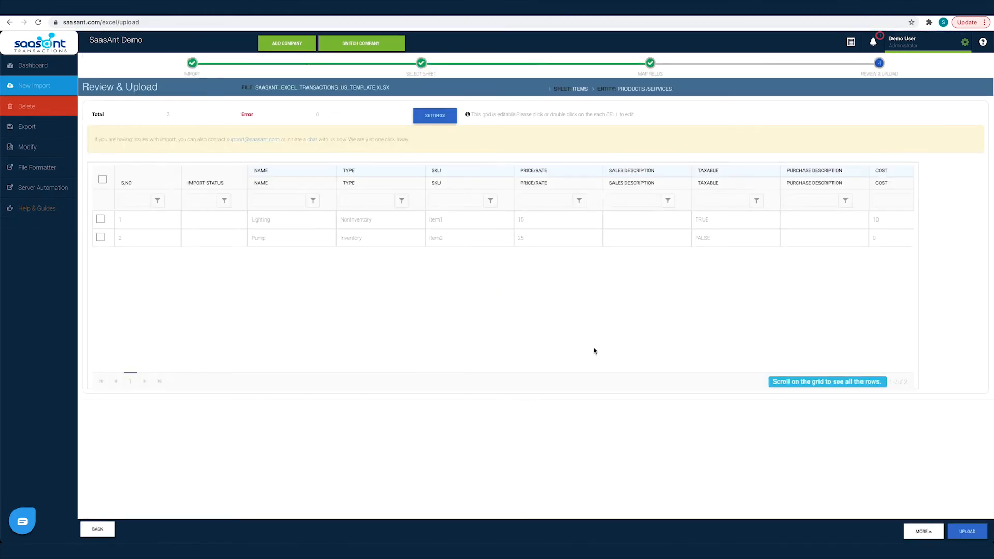
# Step: Select both the Lighting and Pump rows and upload them to QuickBooks
pyautogui.click(103, 180)
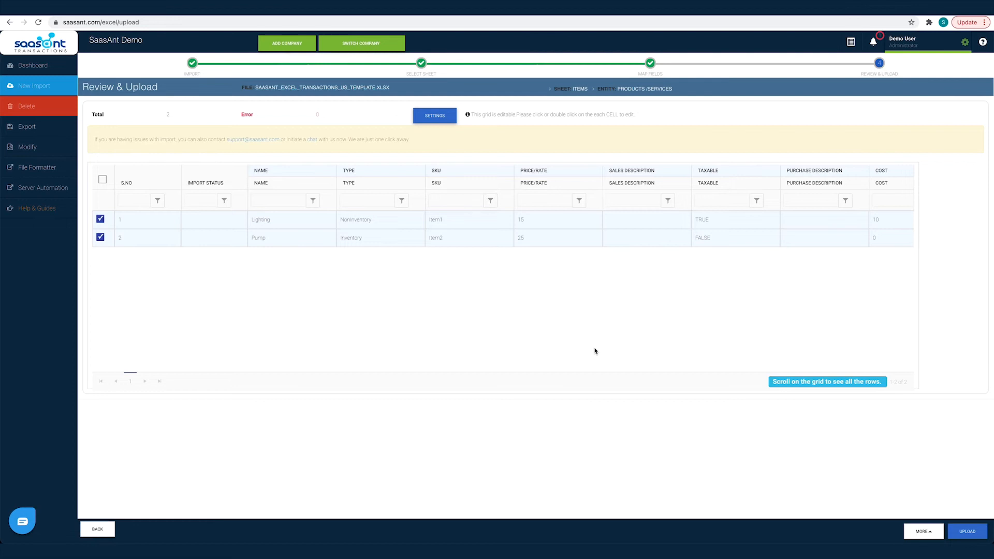
pyautogui.click(277, 219)
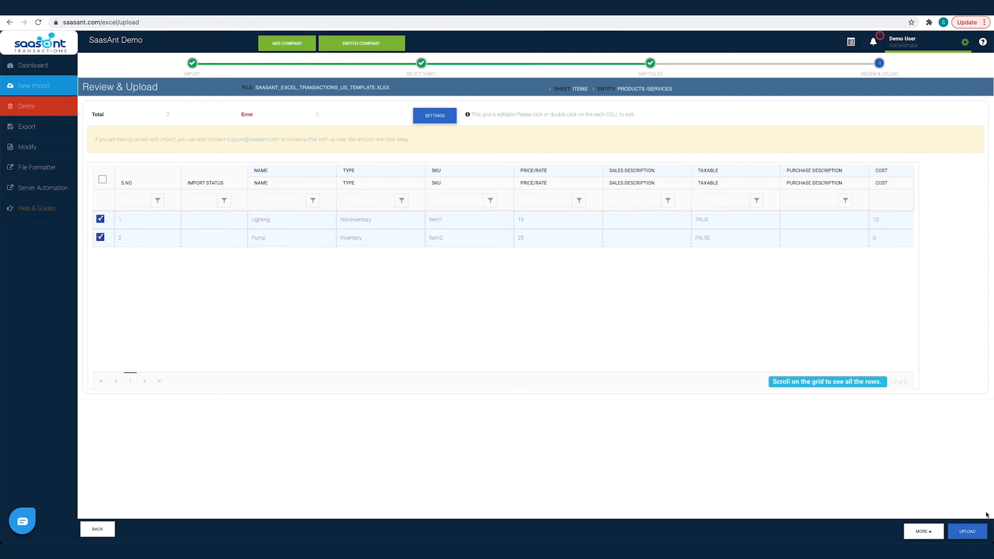
pyautogui.click(967, 531)
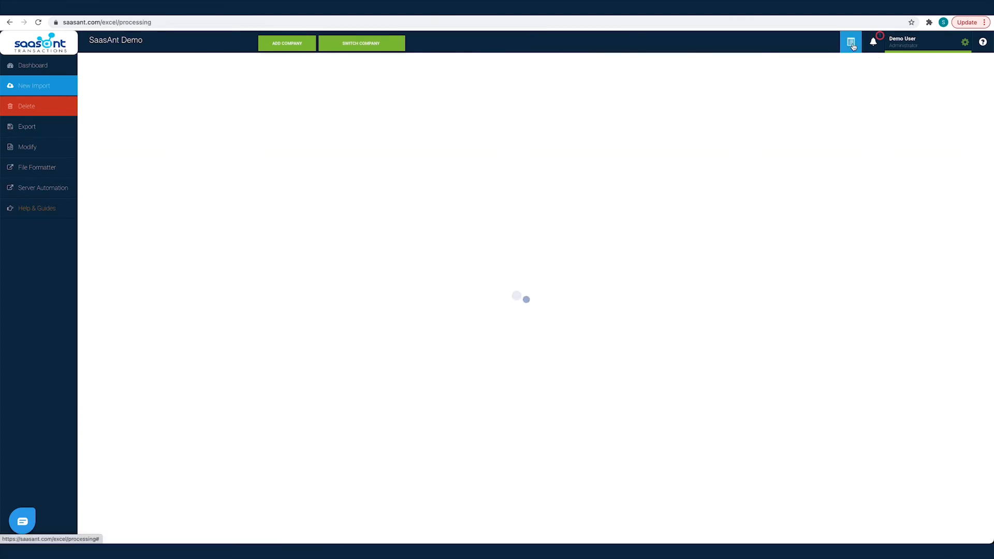
# Step: Select the failed Pump row, use Fix It and begin editing its duplicate name
pyautogui.click(851, 41)
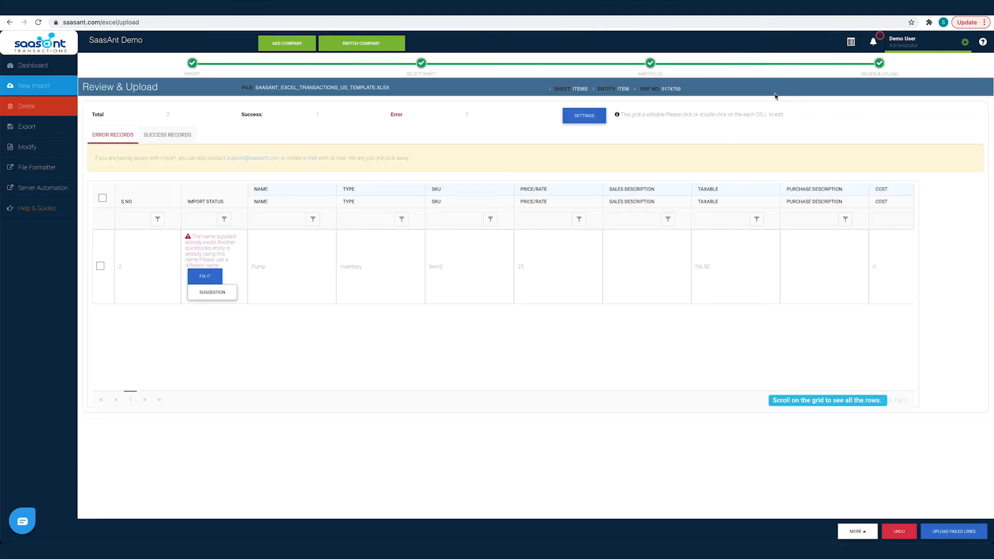
pyautogui.click(100, 252)
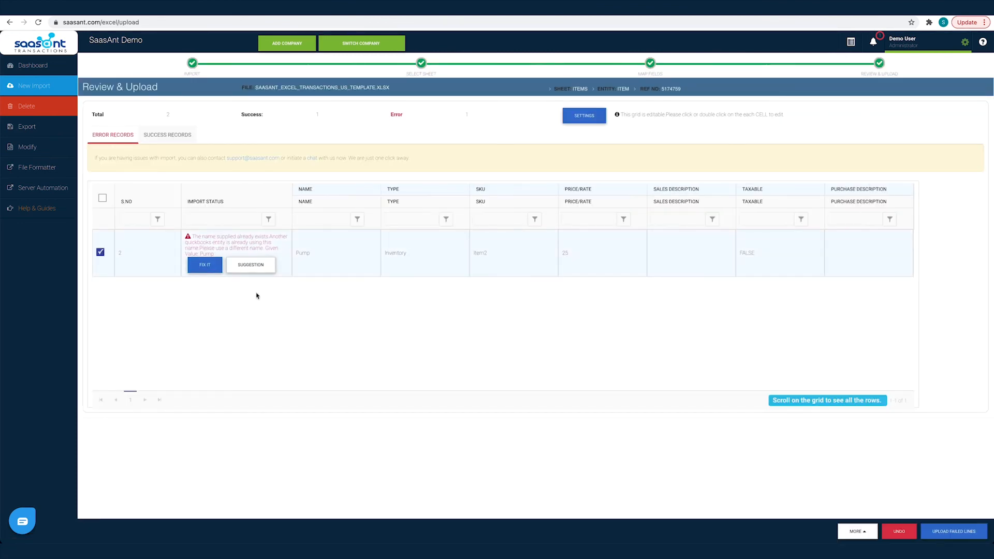
pyautogui.click(204, 265)
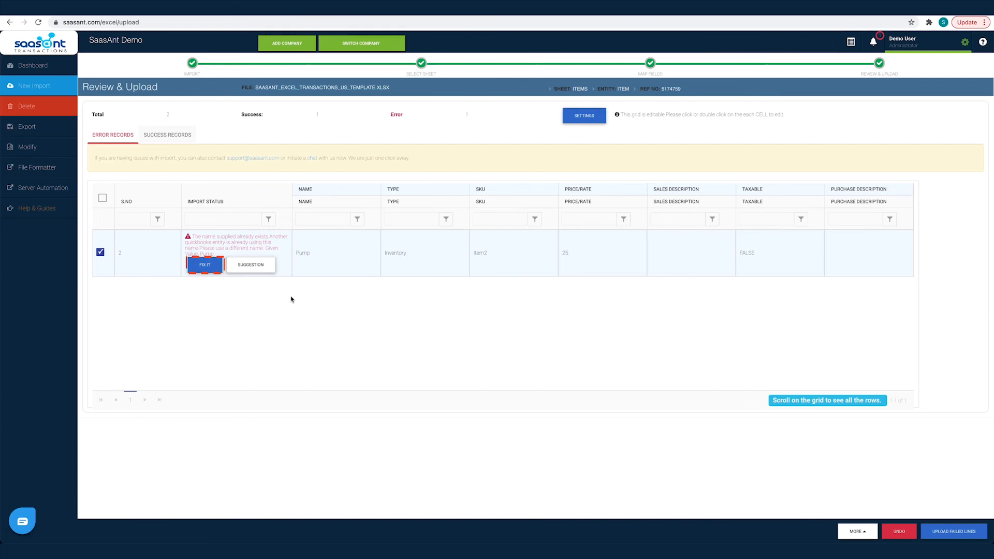
pyautogui.doubleClick(335, 253)
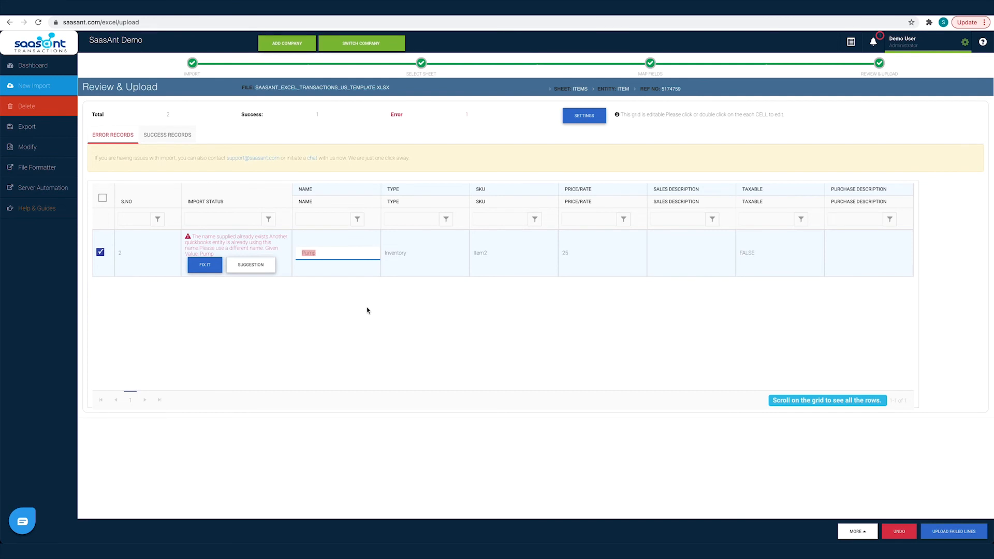
# Step: Delete all already-imported Lighting and Pump items from QuickBooks Online and confirm
pyautogui.click(168, 135)
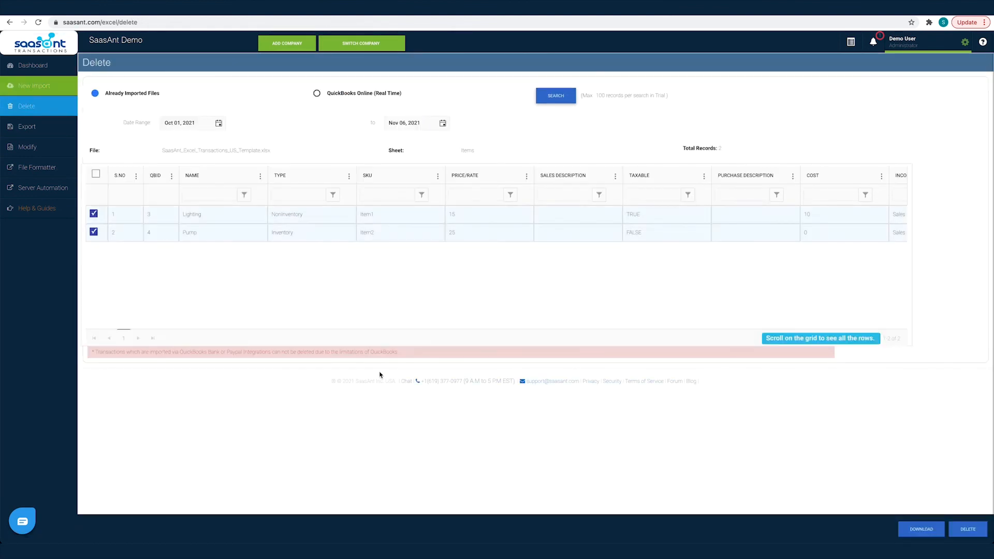
pyautogui.click(95, 174)
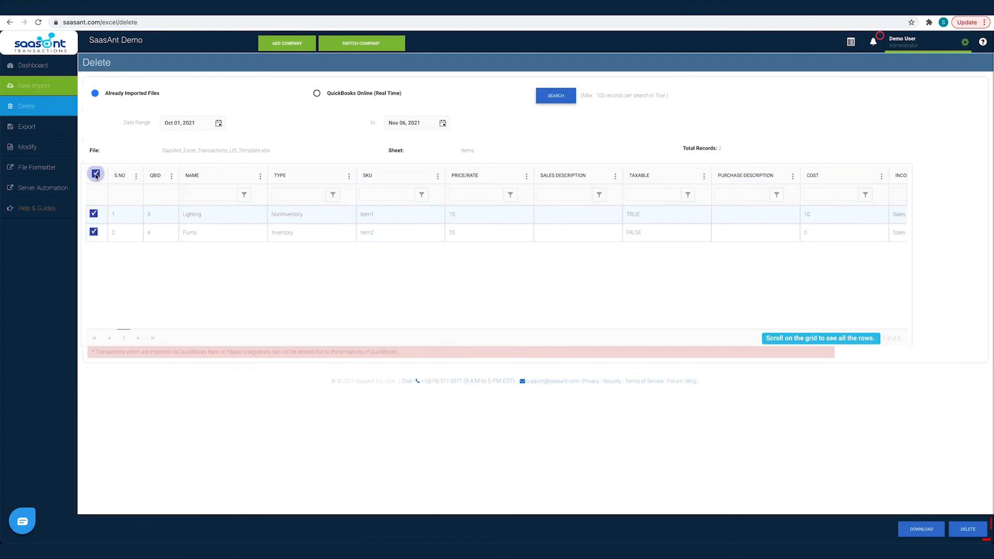
pyautogui.click(967, 530)
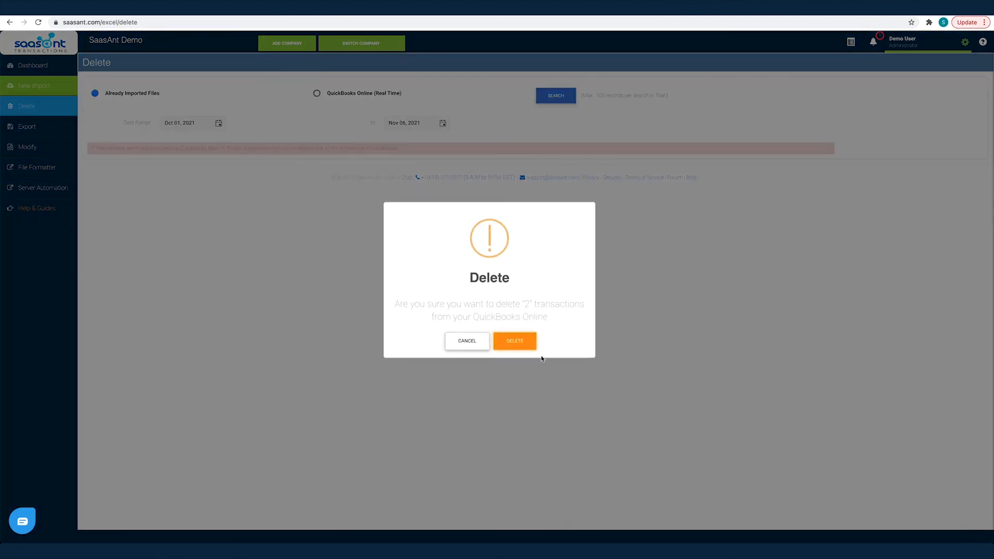
pyautogui.click(515, 341)
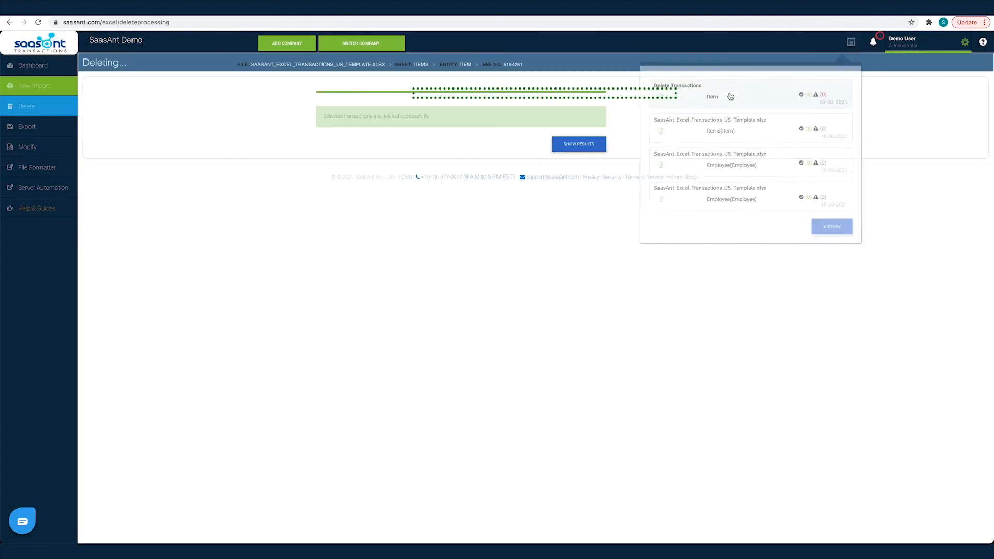